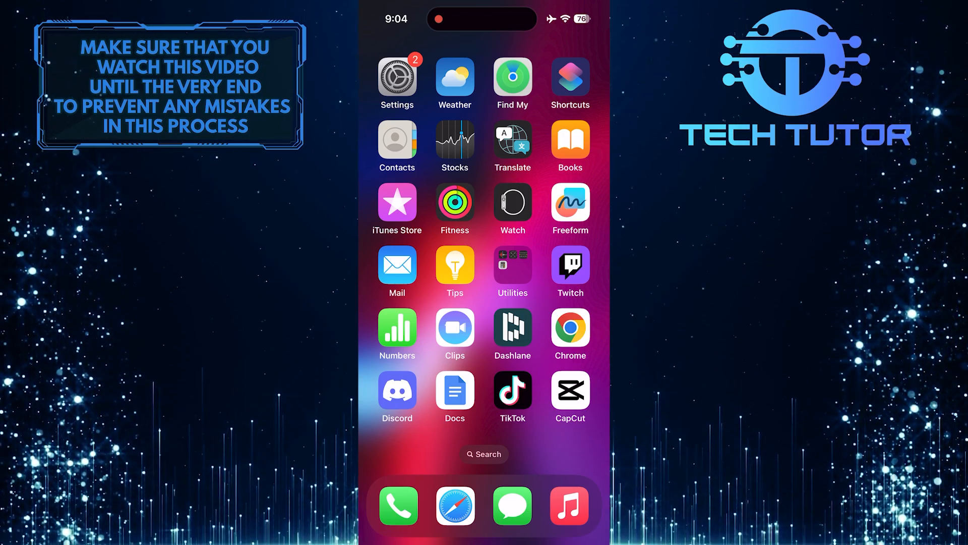
- Launch CapCut and start a new project with the 21-second neon tunnel video
left_click(571, 388)
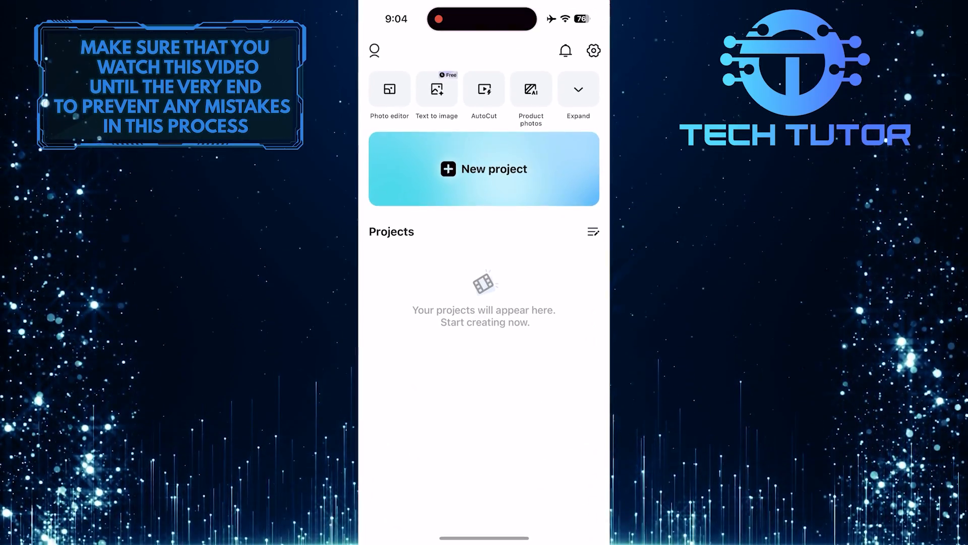
left_click(484, 168)
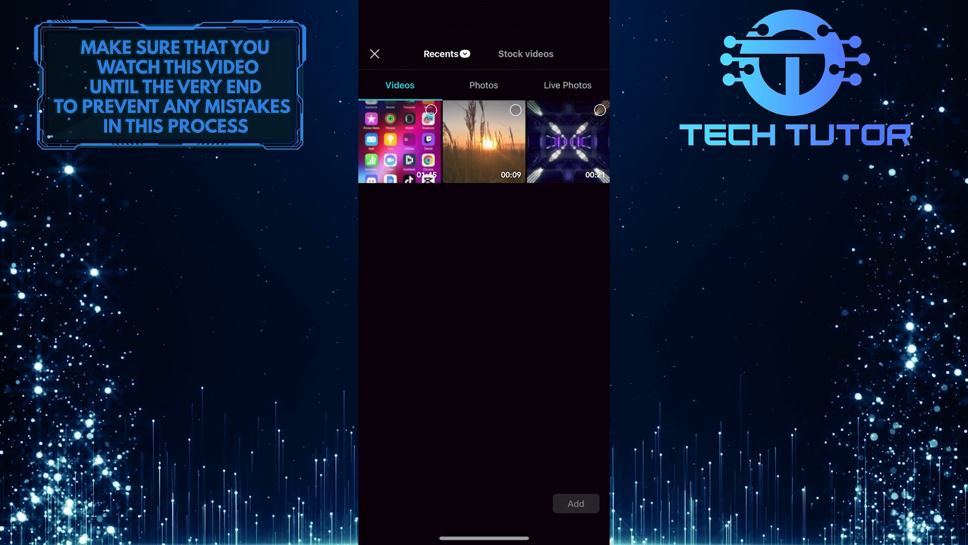
left_click(567, 141)
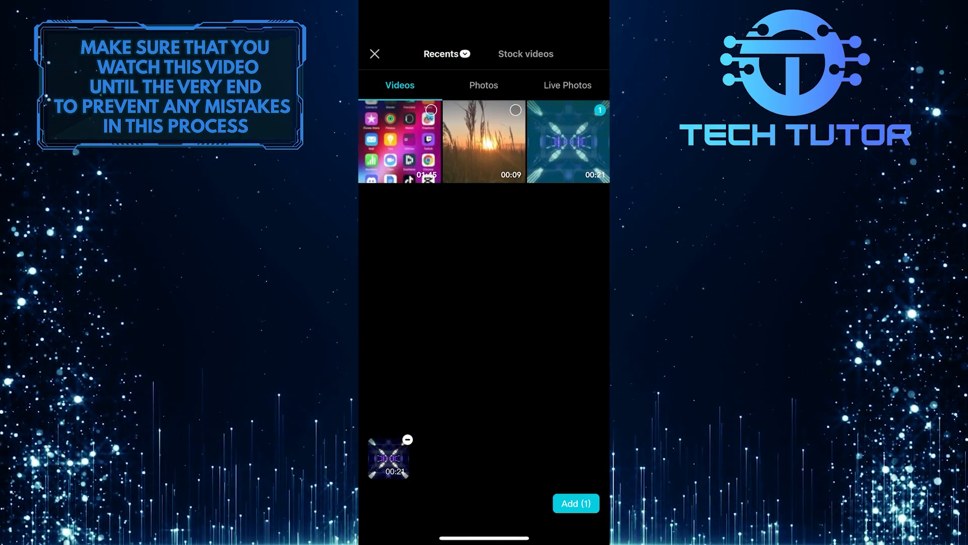
left_click(576, 503)
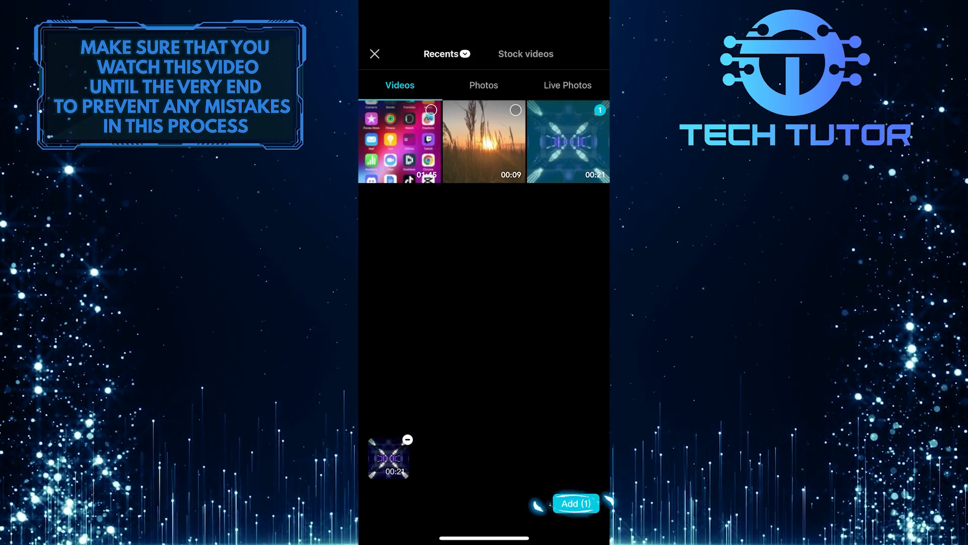
left_click(374, 54)
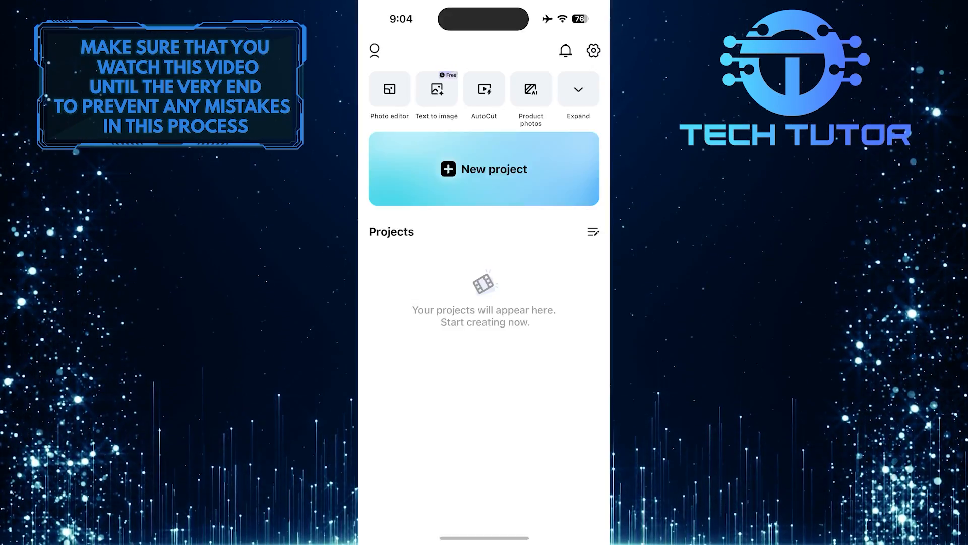
- Duplicate the neon tunnel clip, giving two copies totaling about 43 seconds
left_click(484, 168)
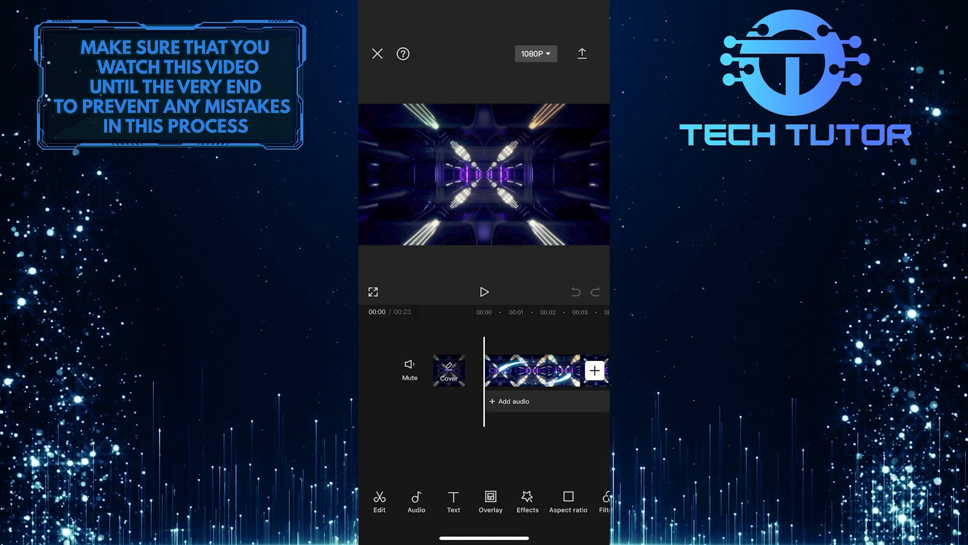
left_click(534, 370)
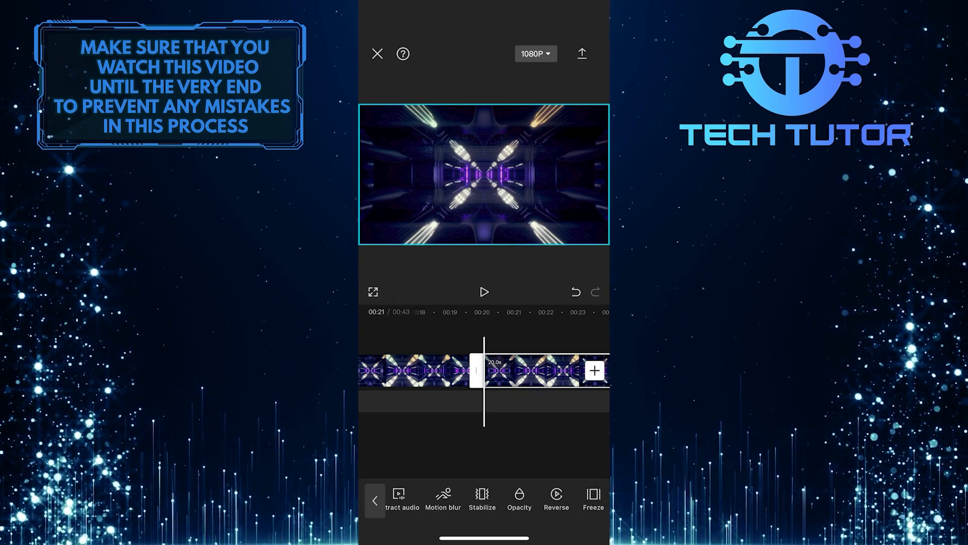
- Reverse the second tunnel clip copy, keeping the timeline at 43 seconds
left_click(556, 495)
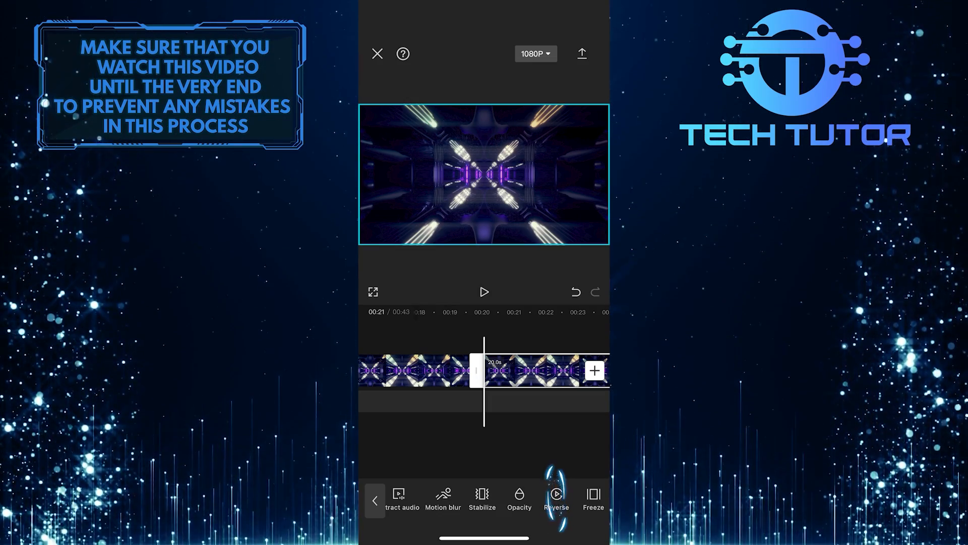
left_click(556, 494)
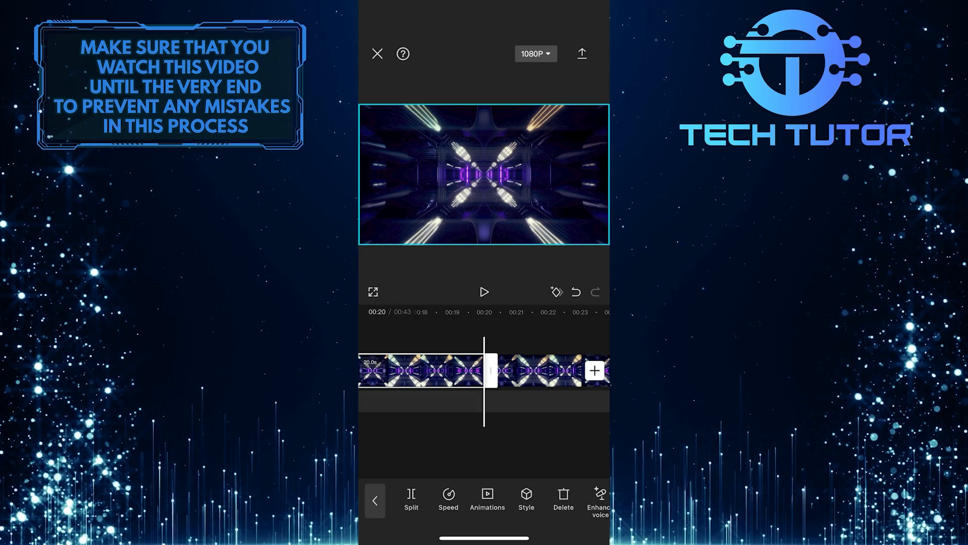
- Duplicate the reversed tunnel clip, extending the timeline to 1:03
scroll("left", 3)
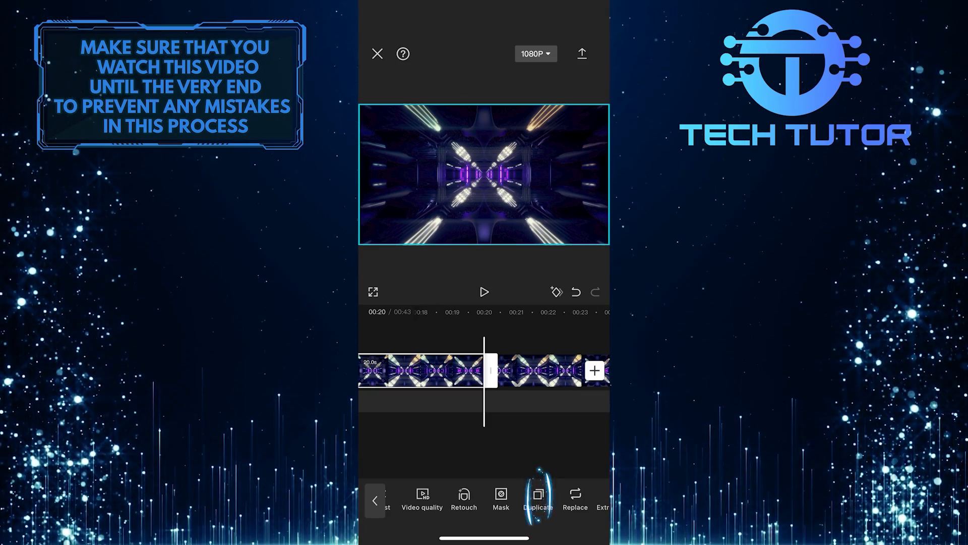
left_click(538, 495)
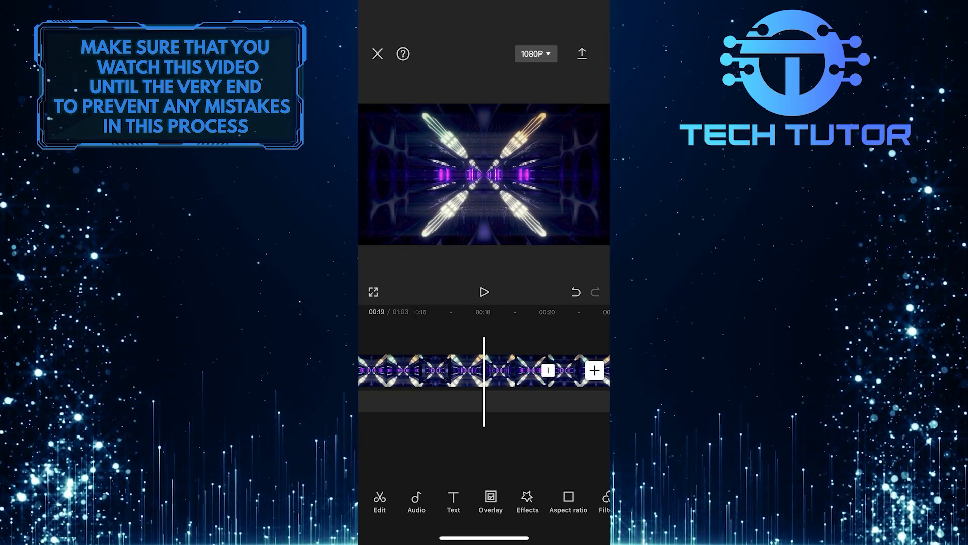
left_click(484, 291)
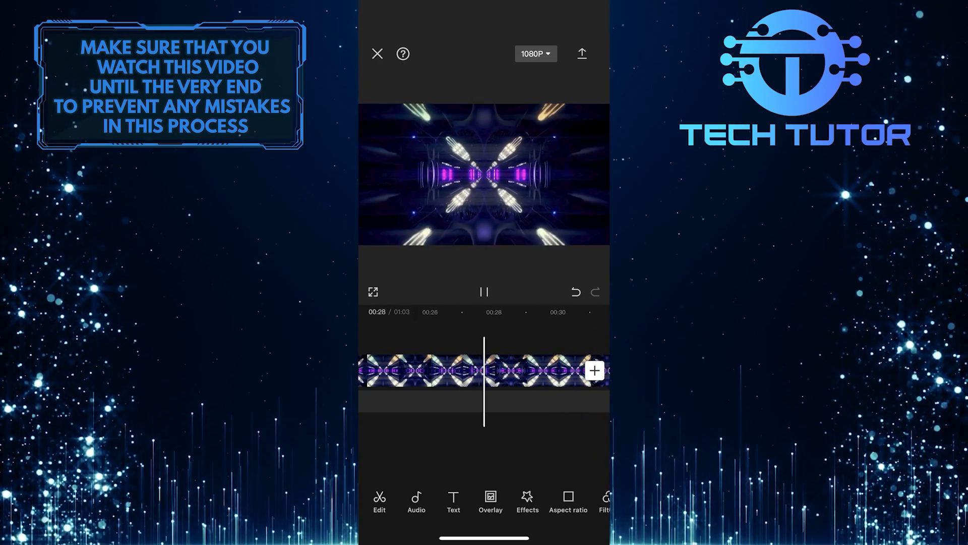
left_click(485, 291)
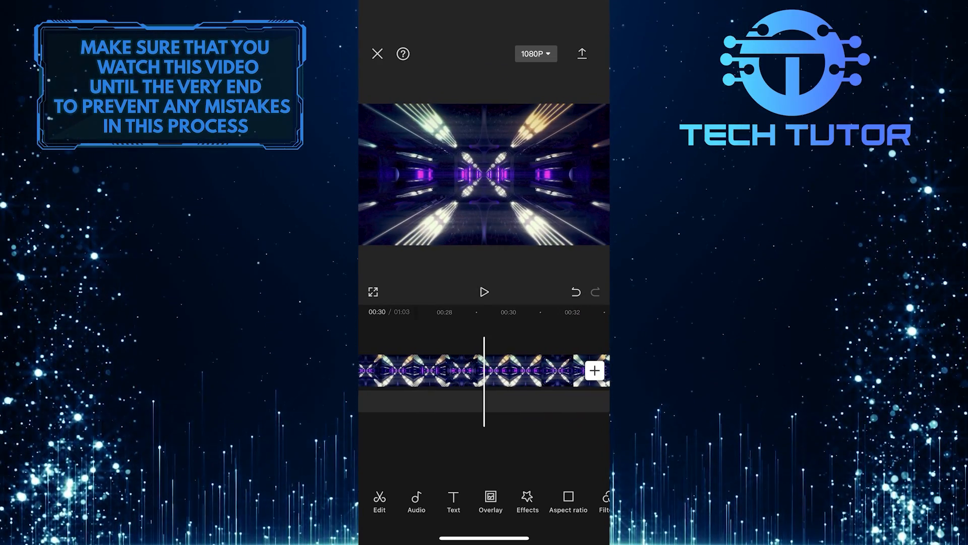